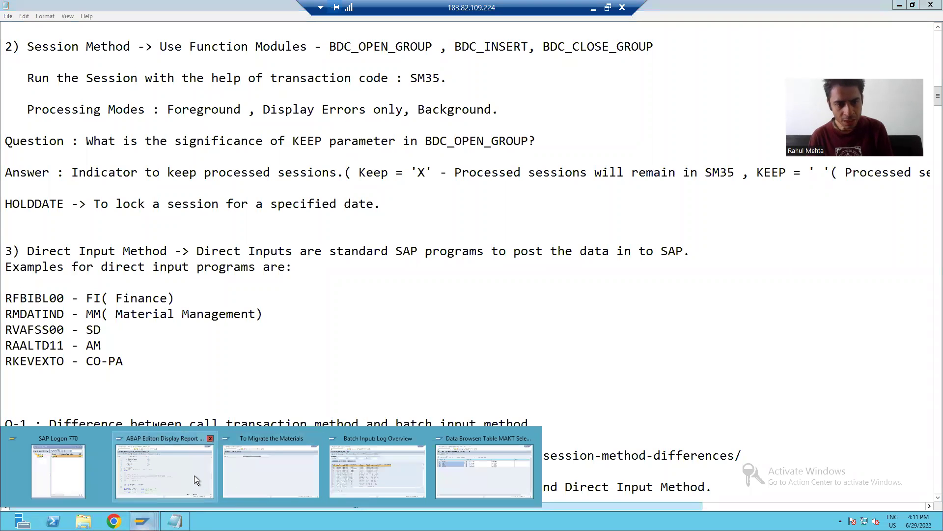
Bring report ZPRG1_MM01_28_2 into the ABAP Editor in change mode at its BDC_OPEN_GROUP call
left_click(164, 470)
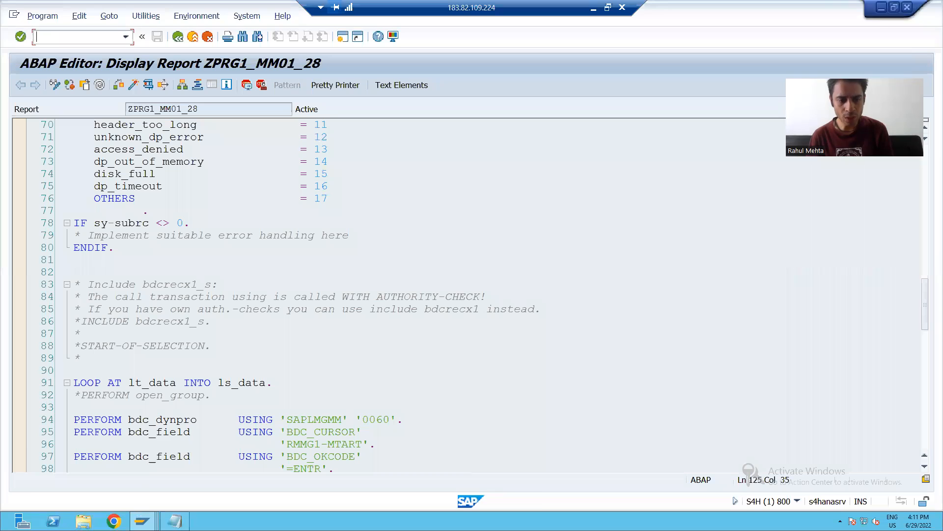
key("F8")
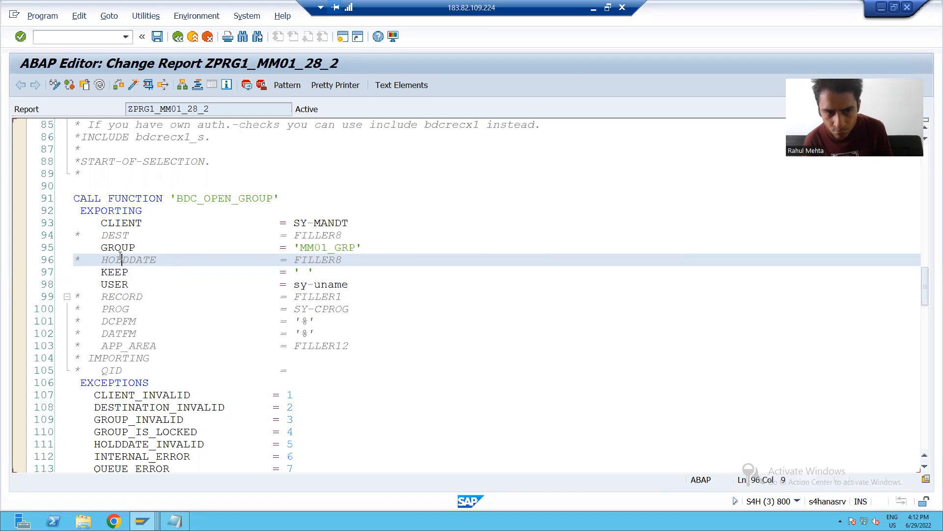
Uncomment the HOLDDATE = FILLER8 line so the parameter is passed to BDC_OPEN_GROUP
left_click(332, 260)
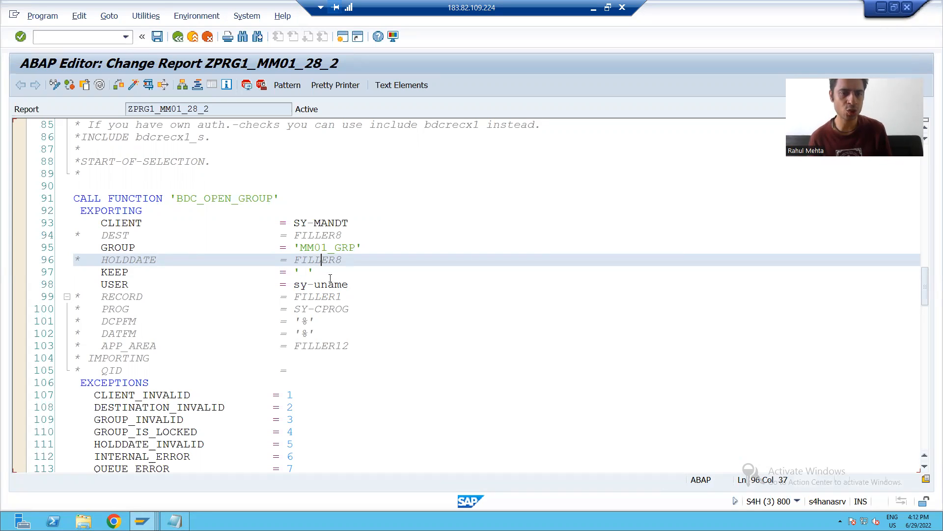
left_click(109, 259)
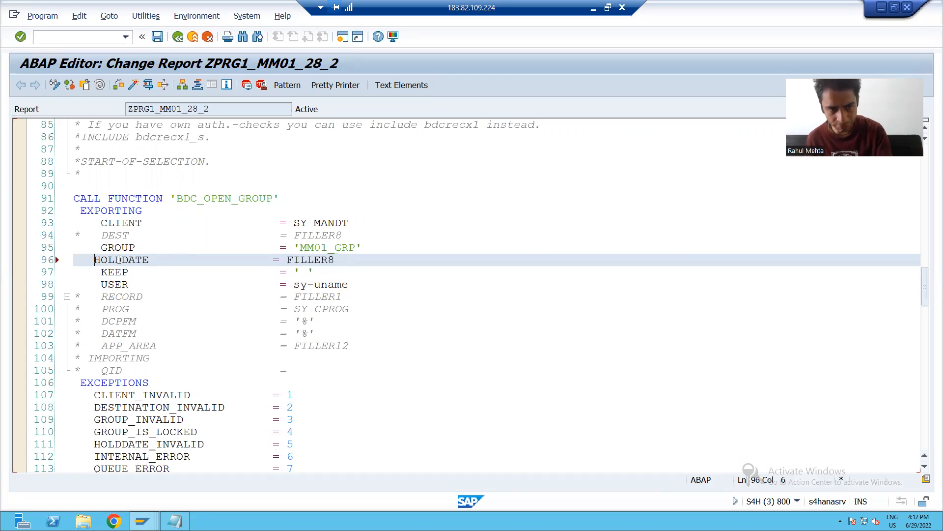
Replace FILLER8 with sy-datum as the HOLDDATE value
left_click(344, 260)
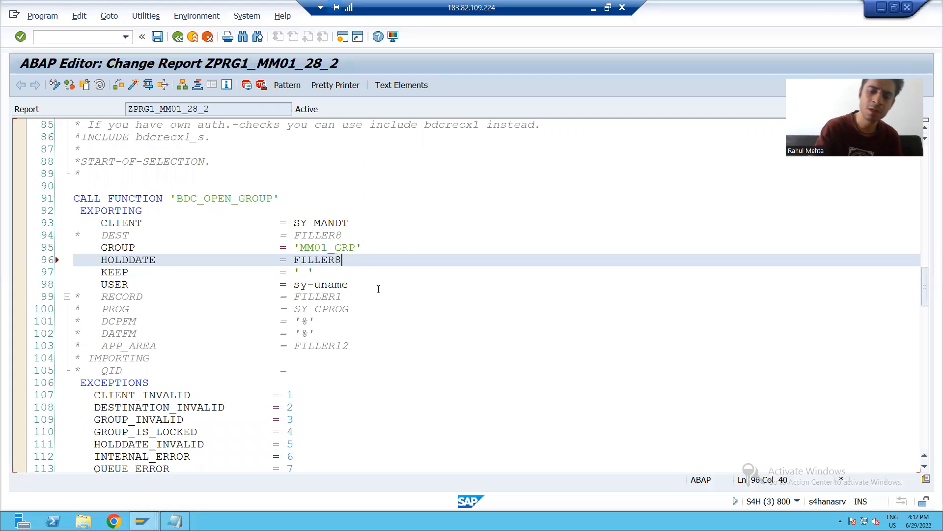
key("Backspace")
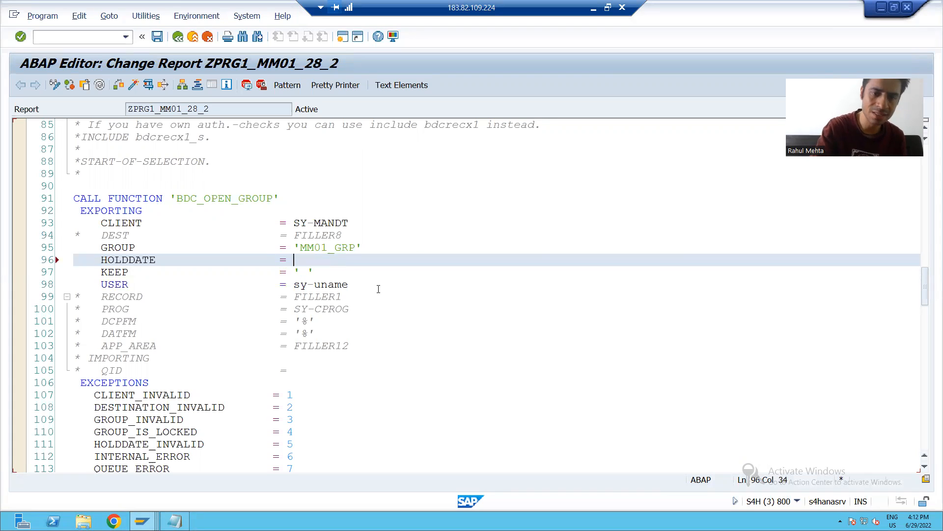
type("sy-d")
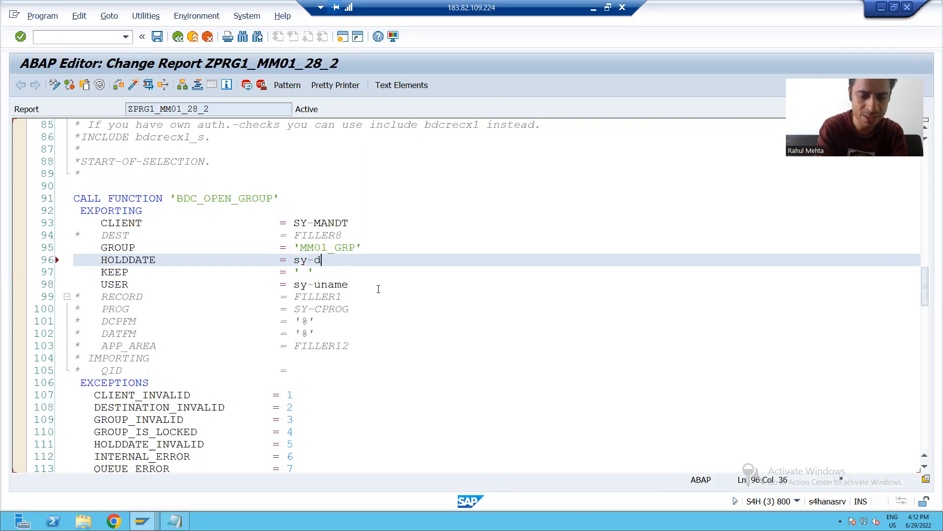
type("atum")
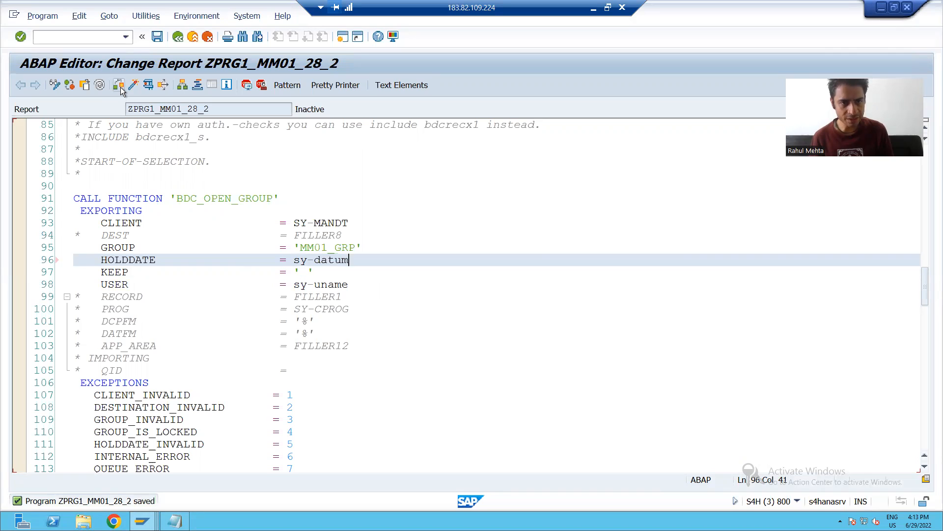
Activate the program and run it to its To Migrate the Materials input screen
left_click(134, 85)
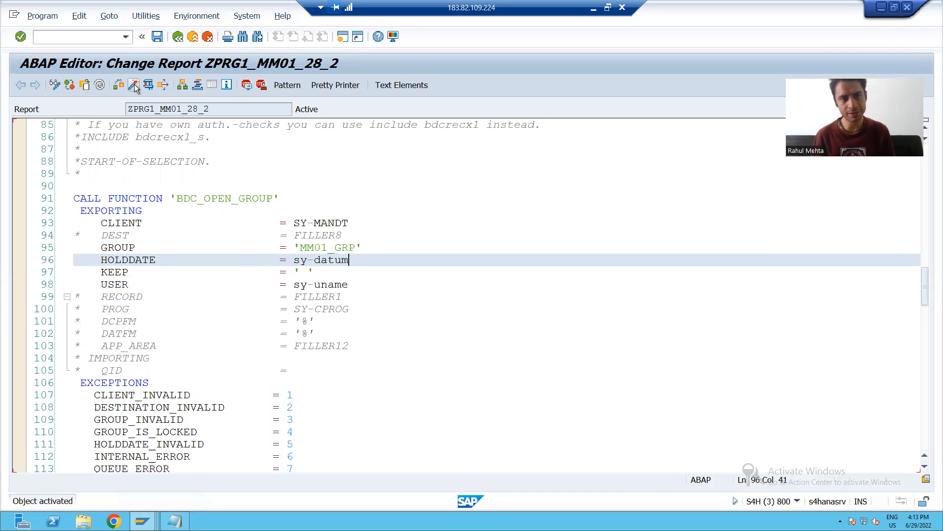
left_click(133, 85)
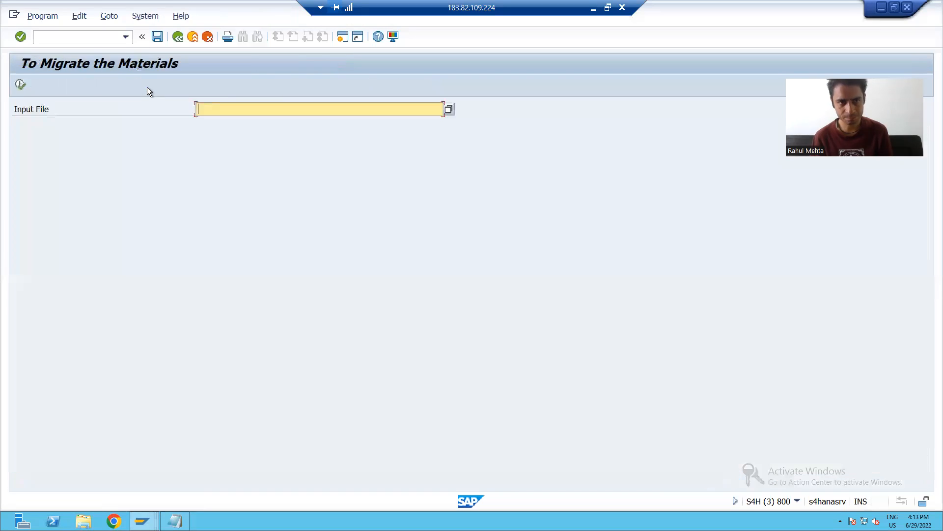
Renumber the Legacy Materials entries to PMAT67, PMAT68, PMAT69, PMAT40 and PMAT41
left_click(592, 7)
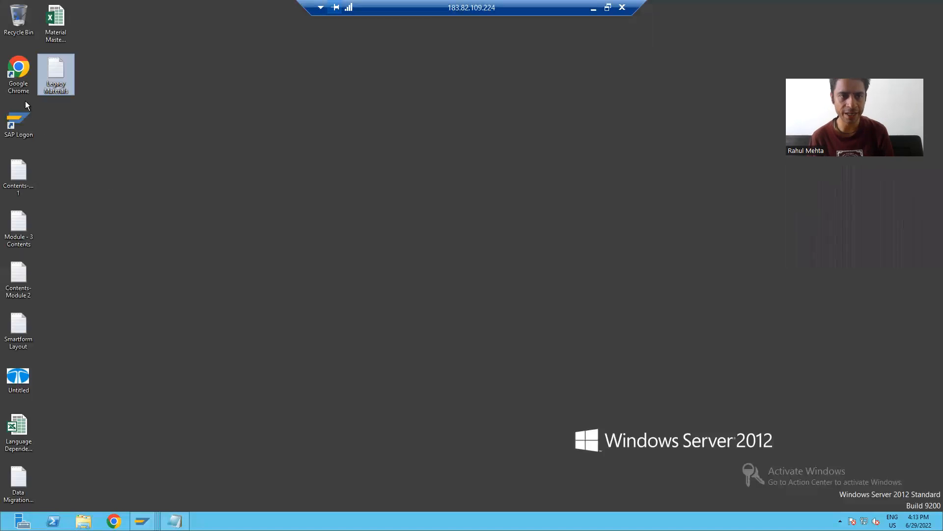
double_click(55, 70)
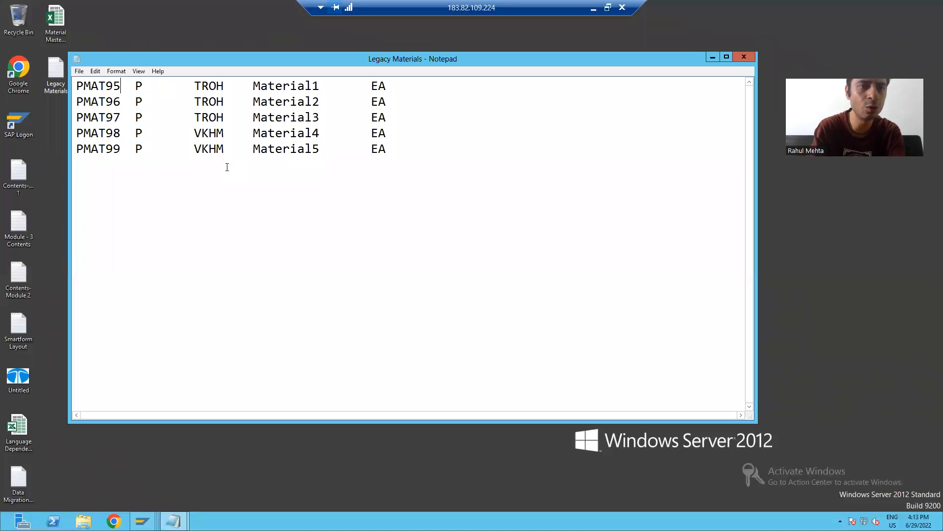
key("Backspace")
type("67")
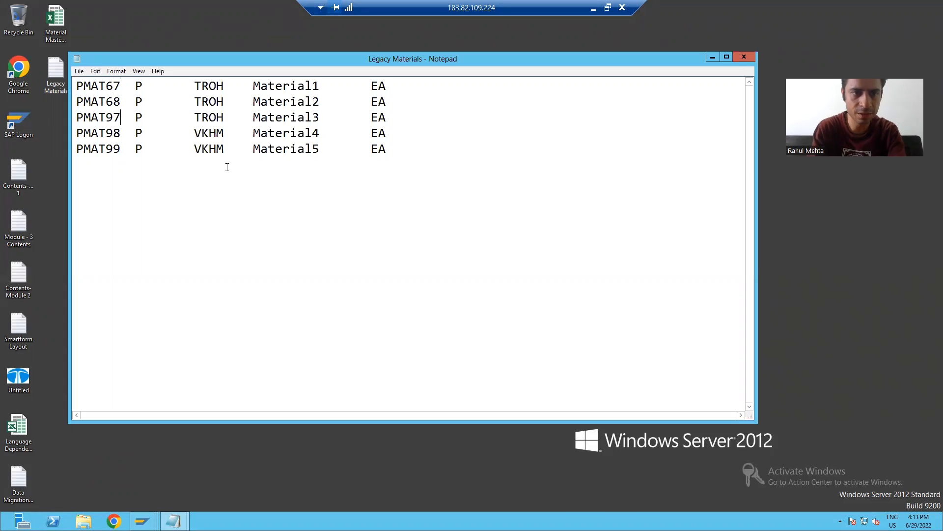
type("69")
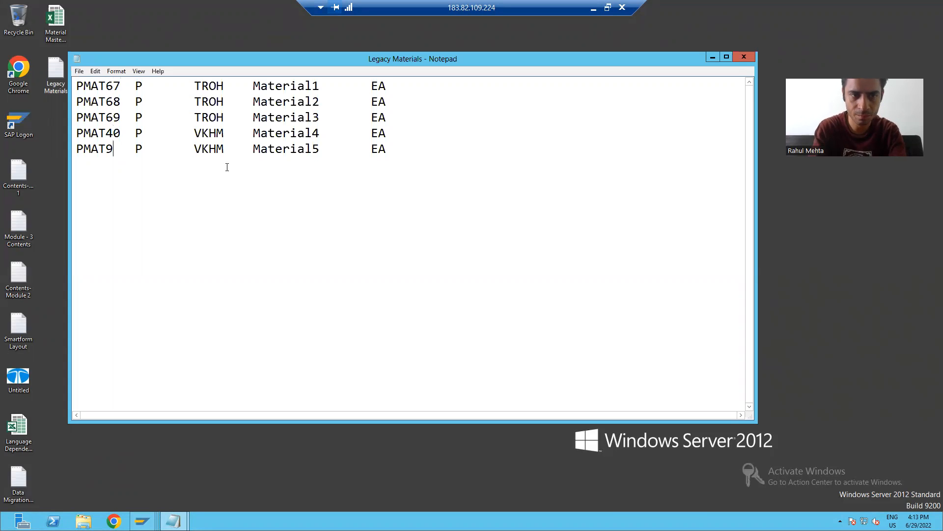
type("41")
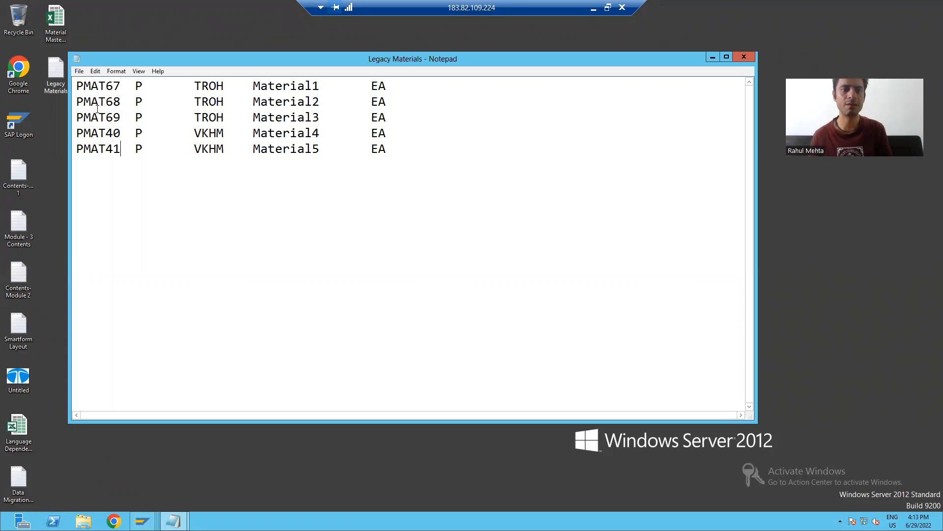
Save the renumbered Legacy Materials file
left_click(79, 71)
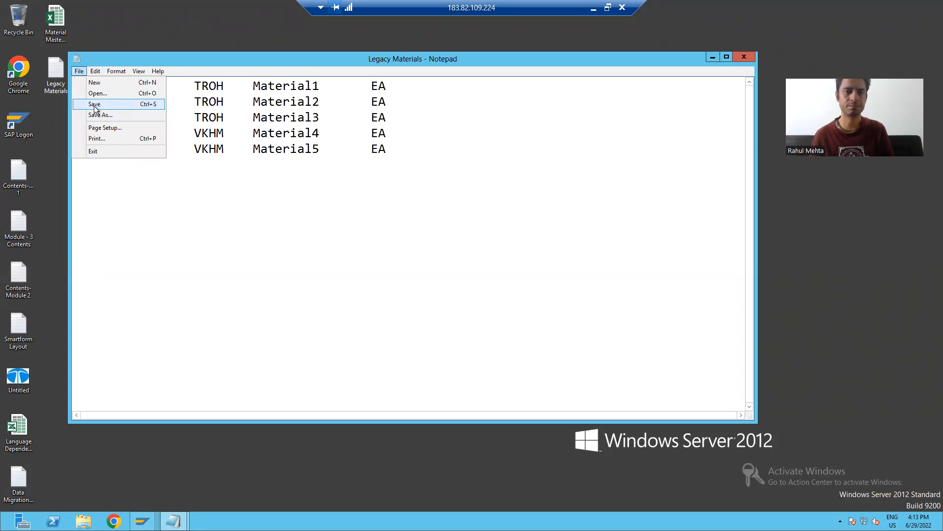
left_click(92, 151)
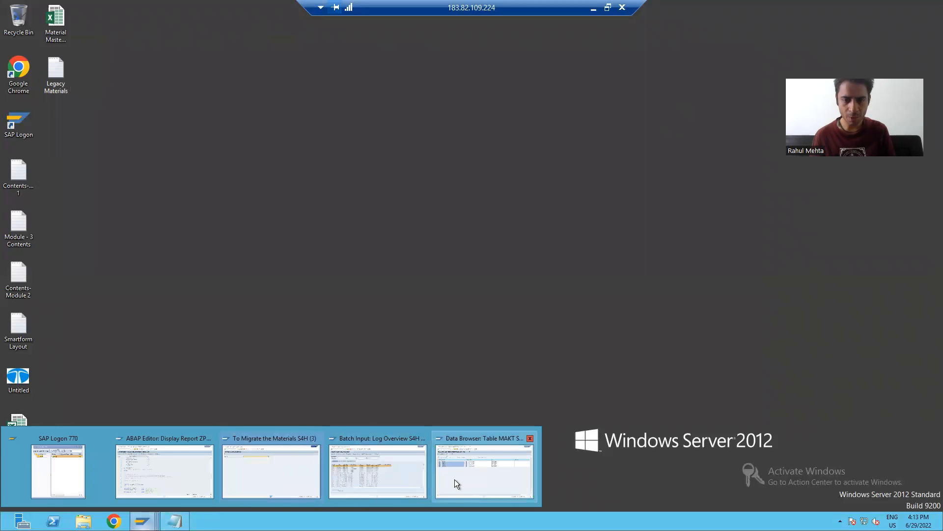
Choose C:\Users\s3aug13\Desktop\Legacy Materials.txt as the migration input file
left_click(272, 471)
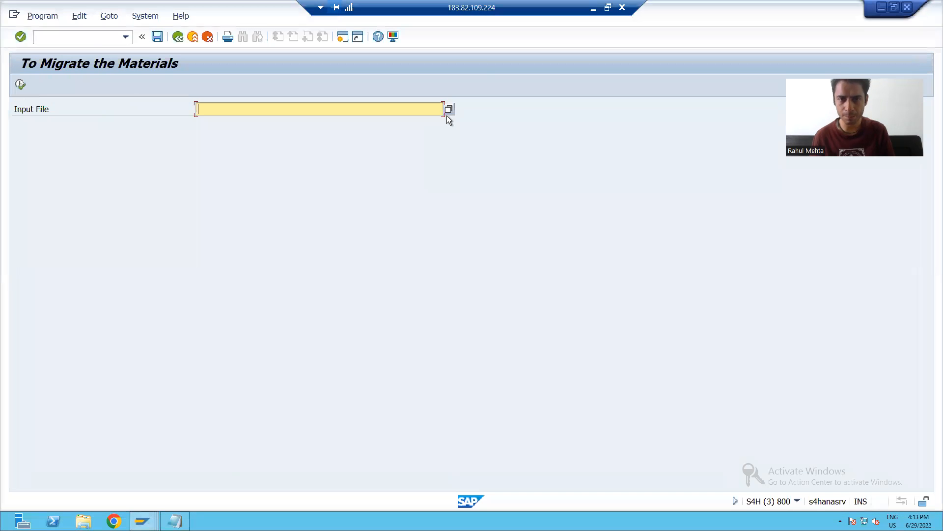
left_click(449, 110)
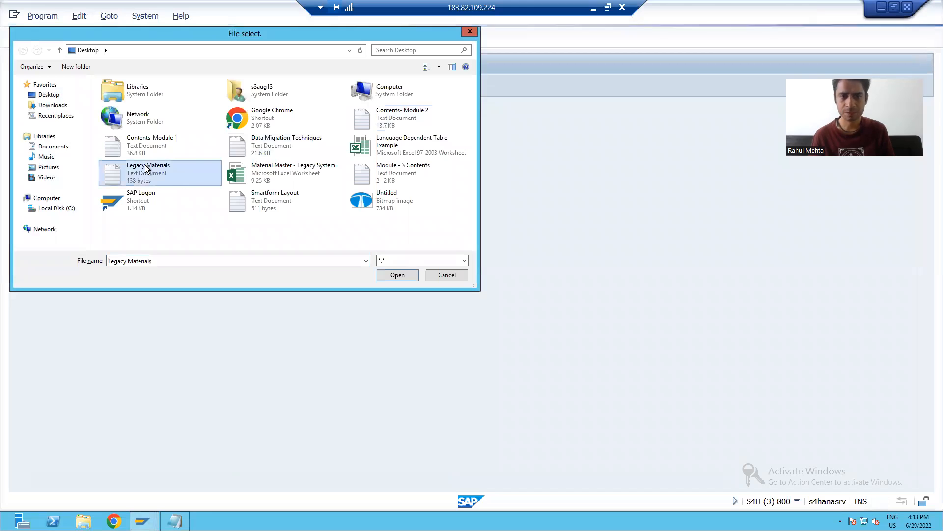
left_click(397, 276)
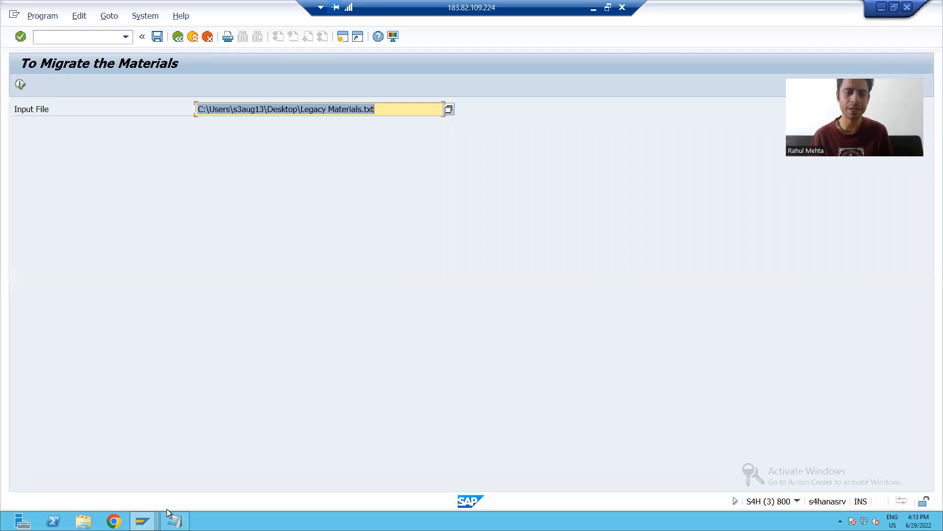
mouse_move(142, 520)
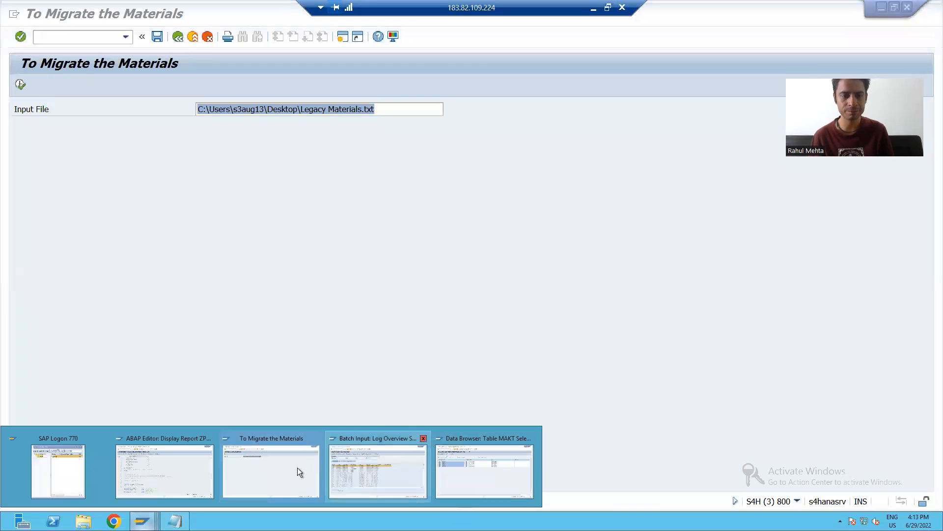
Go to SM35 and process the newest MM01_GRP session, which reports locked until 29.06.2022
left_click(484, 470)
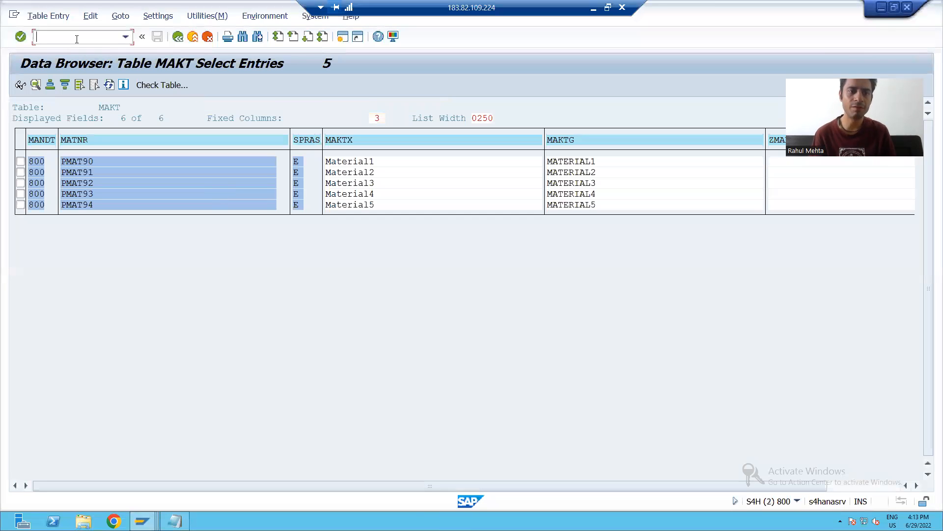
type("/nsm3")
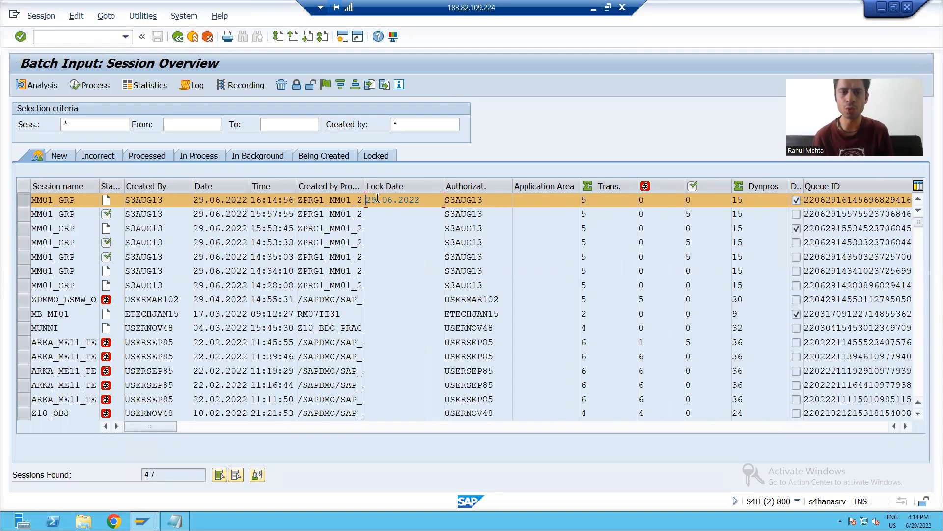
mouse_move(109, 113)
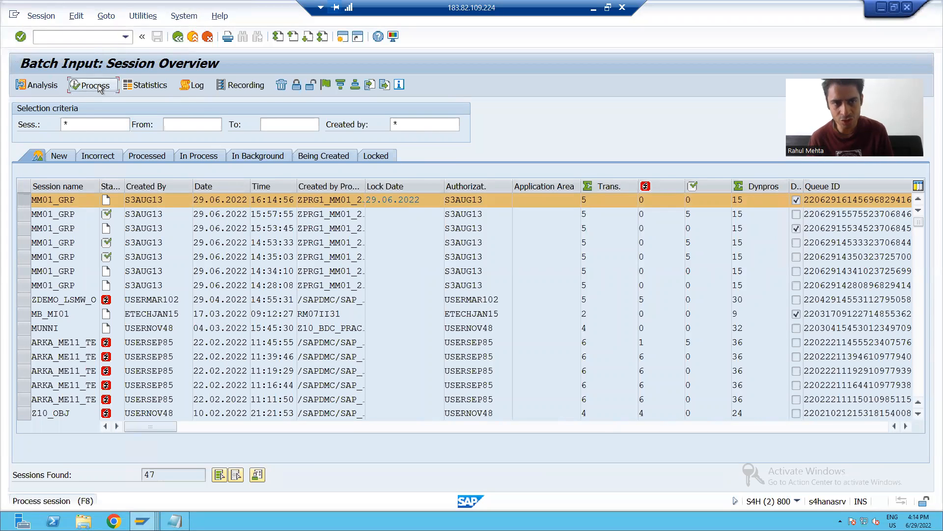
left_click(90, 85)
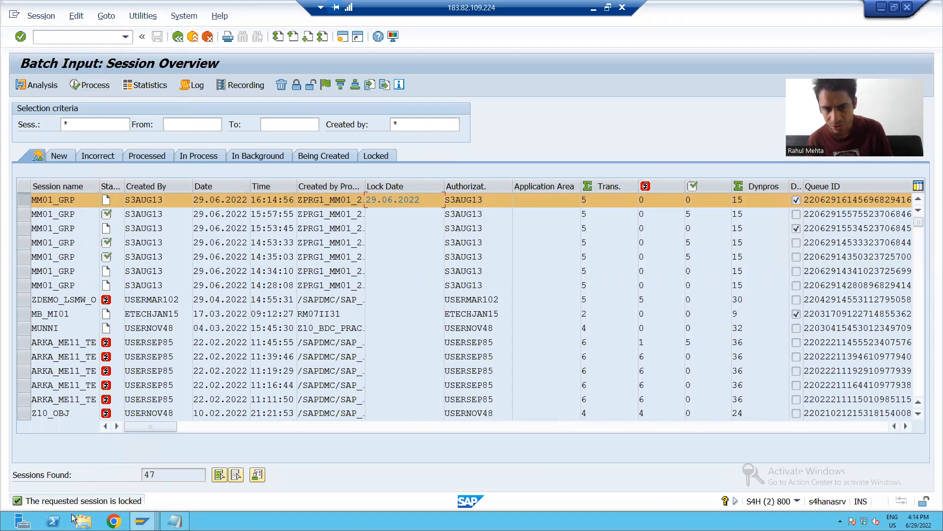
mouse_move(137, 483)
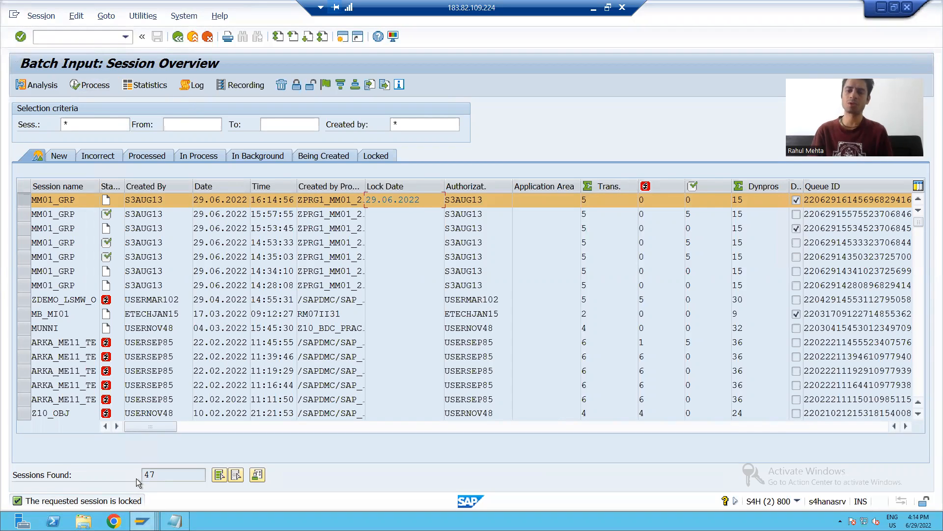
mouse_move(7, 476)
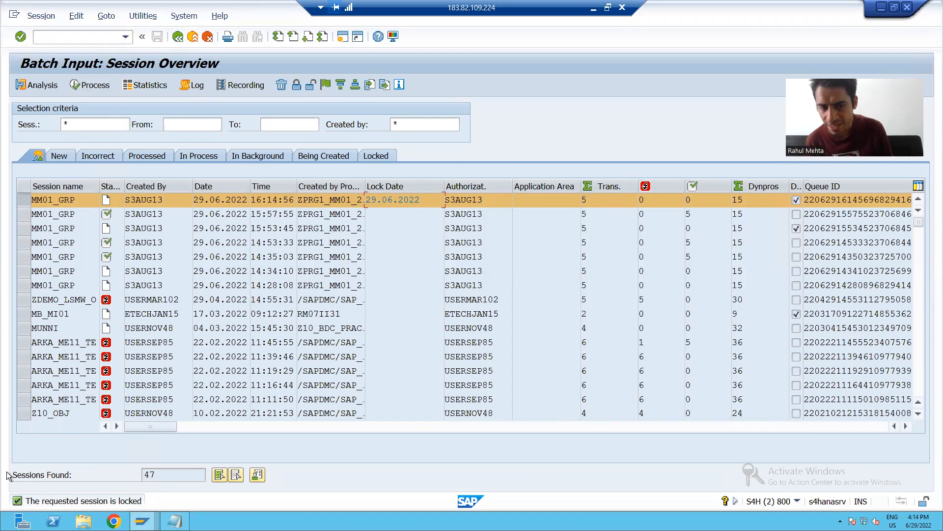
mouse_move(139, 498)
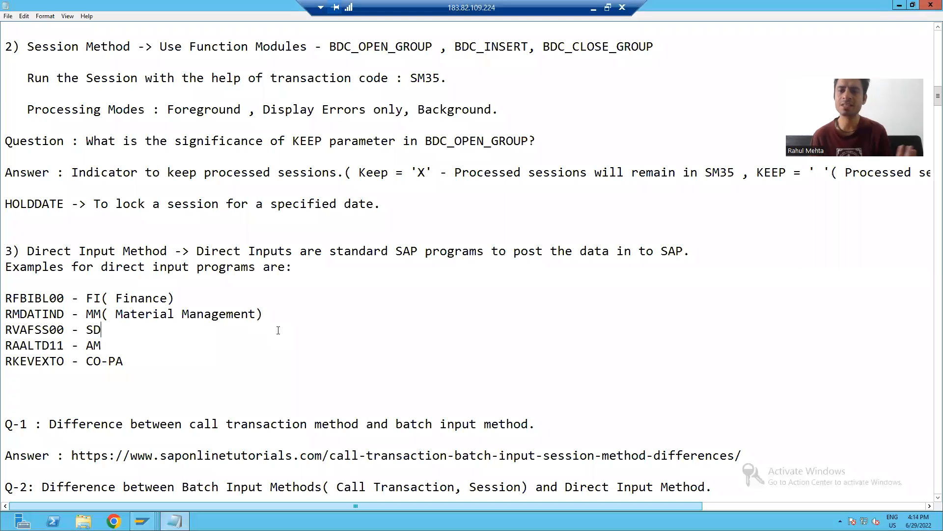
Wrap the KEEP answer so the blank-KEEP explanation sits on its own indented line
scroll("up", 3)
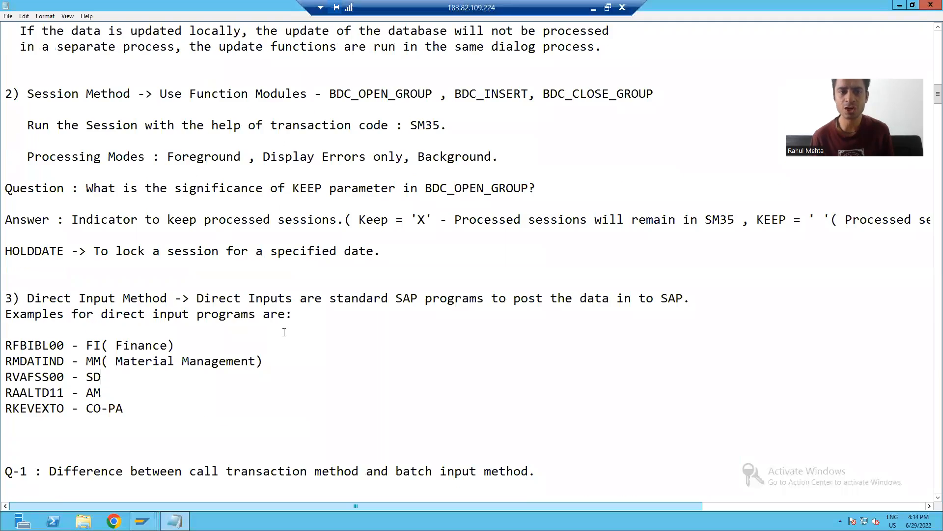
scroll("up", 3)
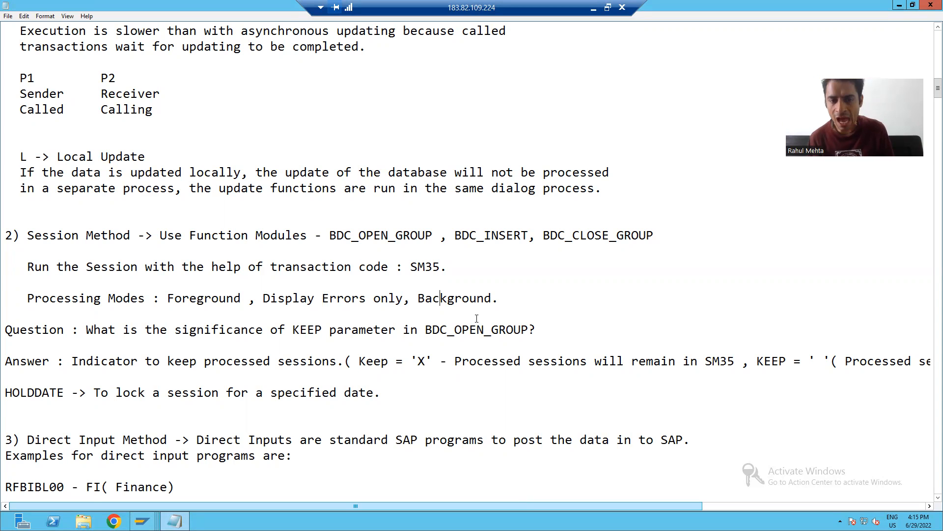
scroll("down", 3)
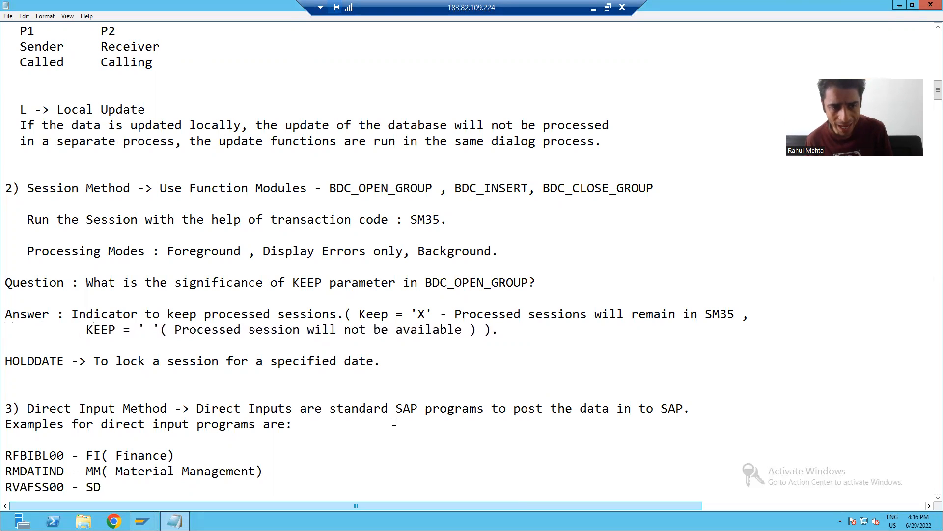
Select the word HOLDDATE in the session method notes
double_click(34, 361)
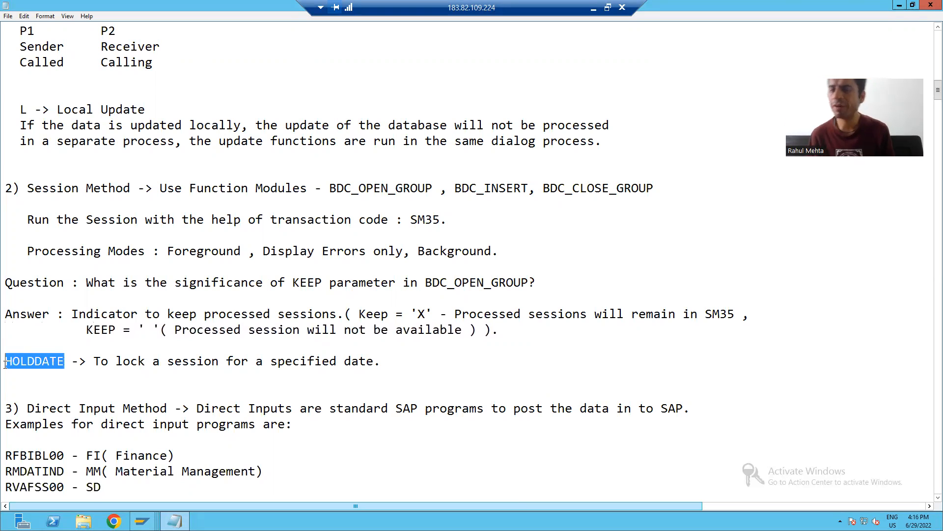
mouse_move(9, 368)
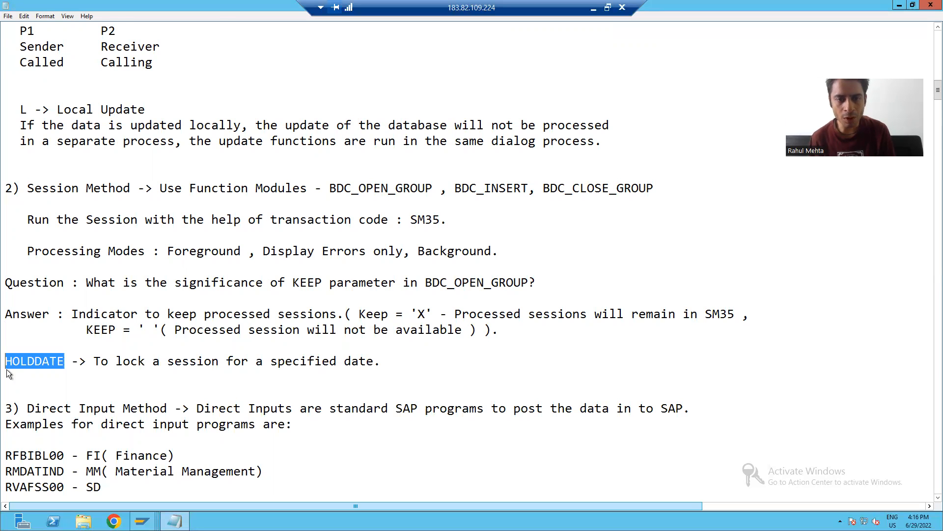
Scroll to the BDC methods overview at the top and select 'Batch Input methods'
scroll("up", 3)
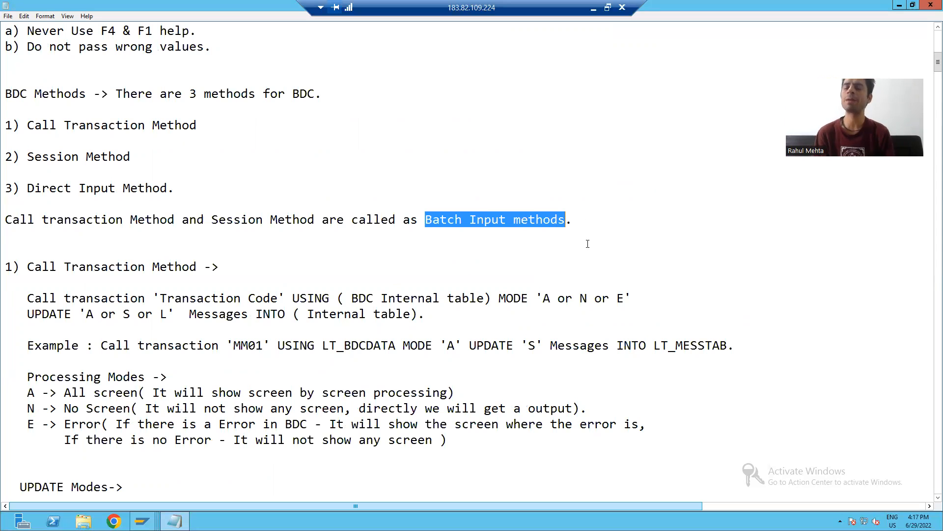
mouse_move(897, 384)
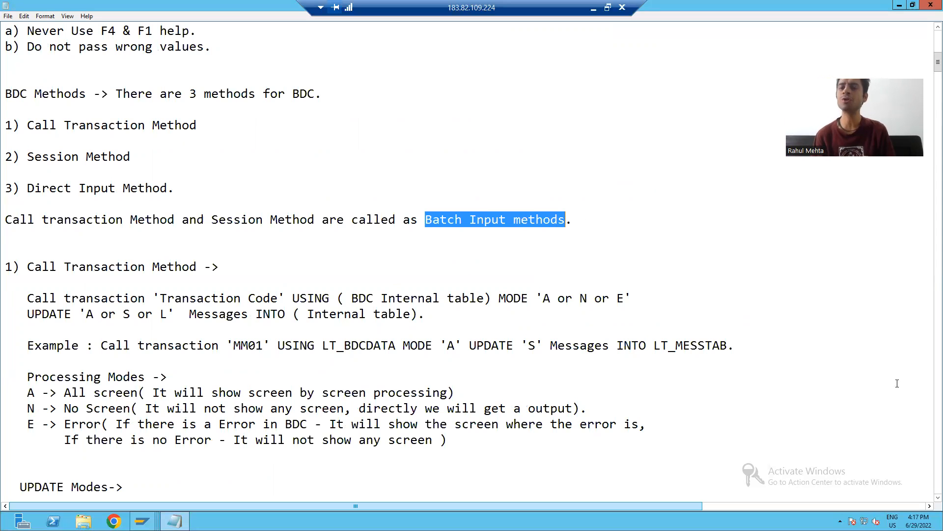